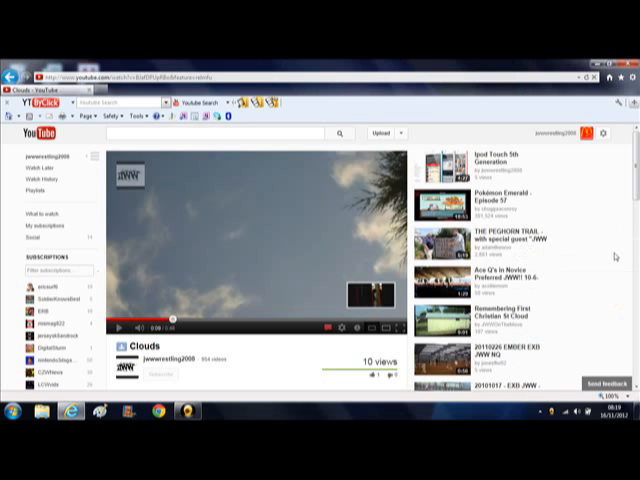
{"action": "mouse_move", "coordinate": [233, 184]}
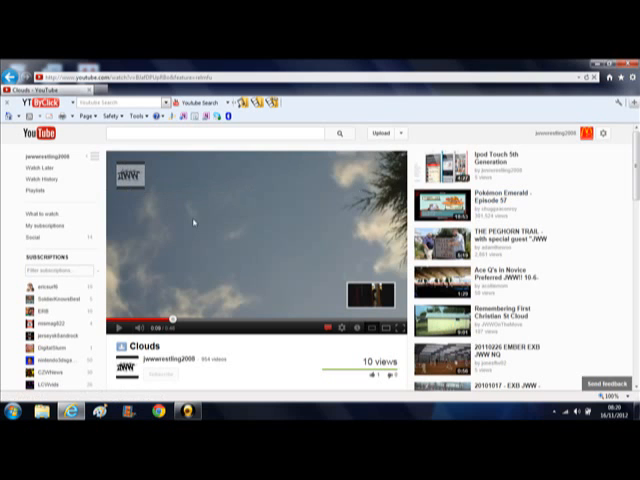
{"action": "mouse_move", "coordinate": [135, 178]}
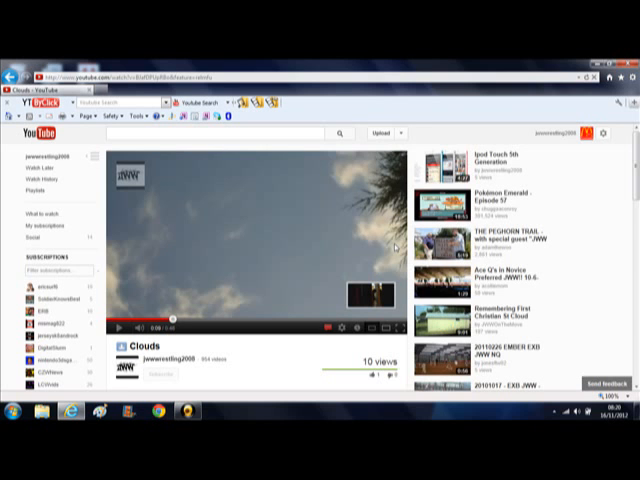
{"action": "mouse_move", "coordinate": [394, 247]}
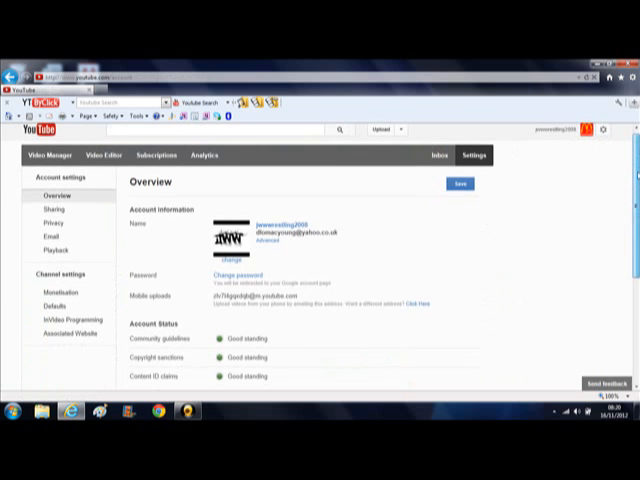
{"action": "scroll", "scroll_direction": "down", "scroll_amount": 3}
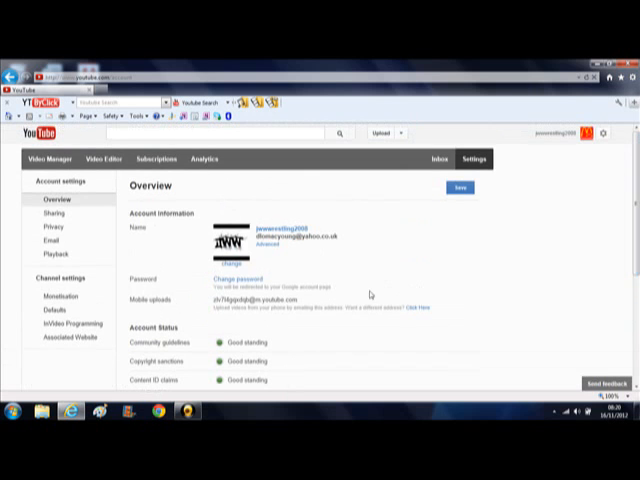
{"action": "mouse_move", "coordinate": [178, 247]}
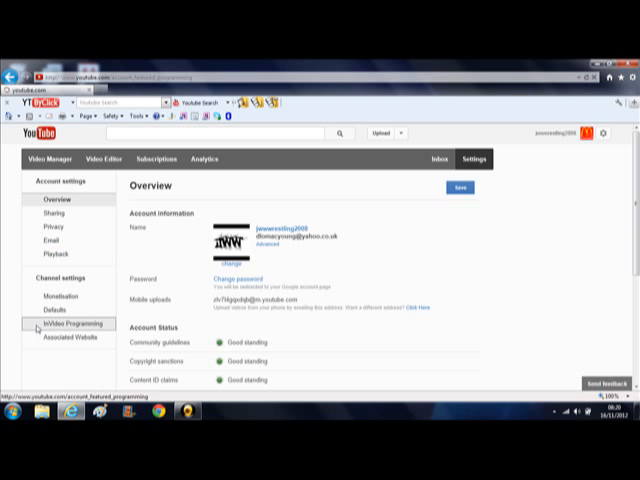
Step: Confirm the InVideo Programming channel logo is set to Top left for the Entire video
{"action": "left_click", "coordinate": [68, 324]}
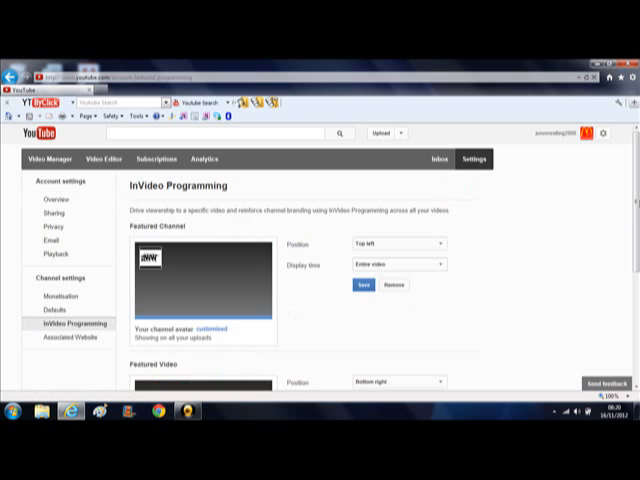
{"action": "scroll", "scroll_direction": "down", "scroll_amount": 3}
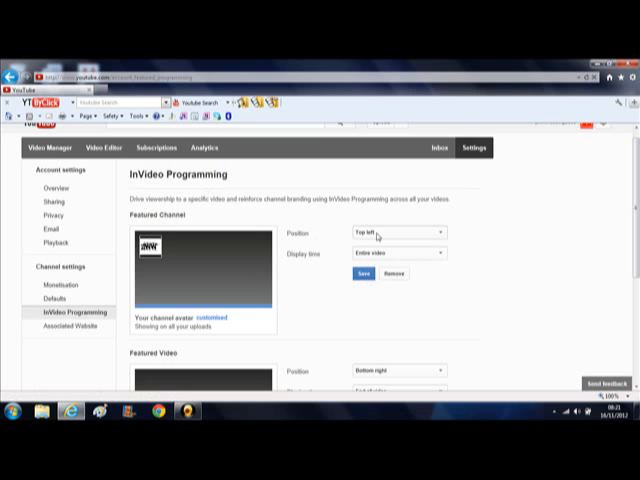
{"action": "left_click", "coordinate": [388, 233]}
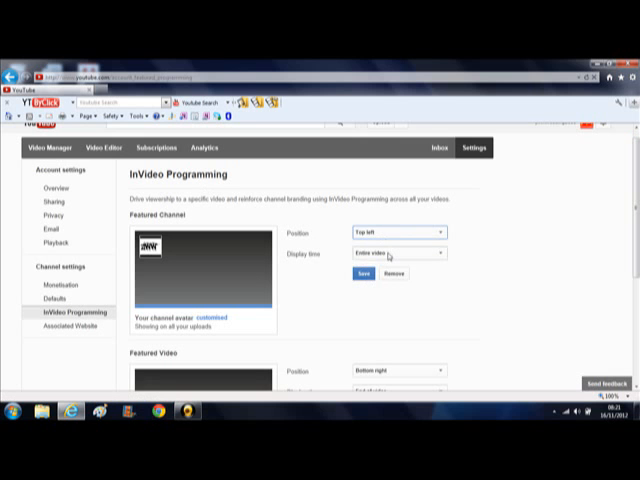
{"action": "left_click", "coordinate": [395, 253]}
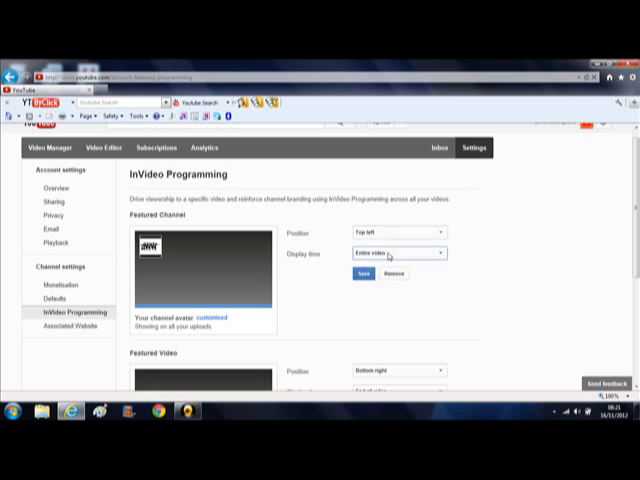
{"action": "scroll", "scroll_direction": "down", "scroll_amount": 3}
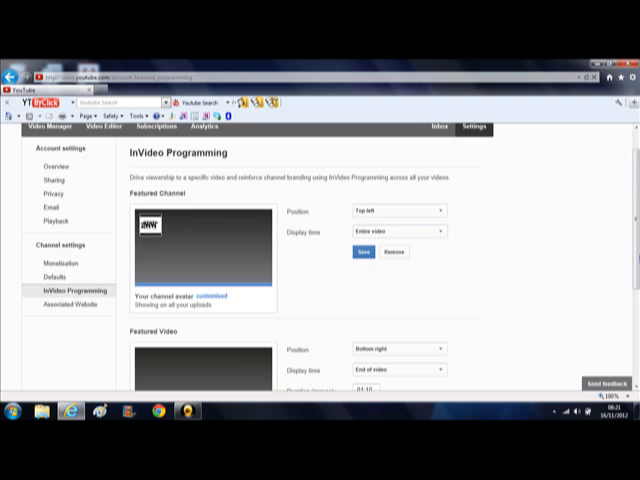
Step: Set the HORROR FILM 2! featured video duration to 02:10 and save it
{"action": "scroll", "scroll_direction": "down", "scroll_amount": 3}
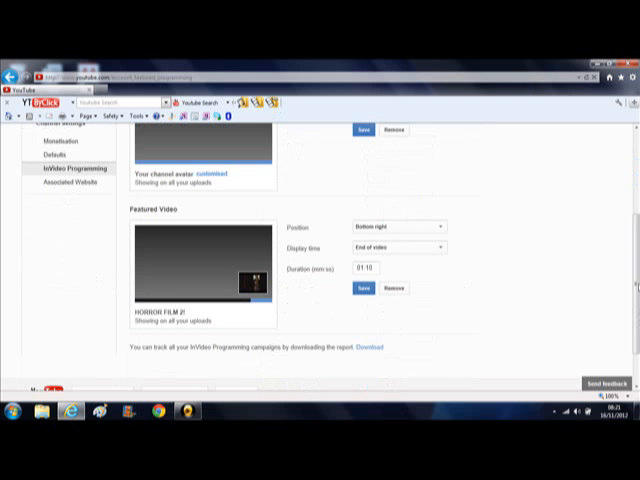
{"action": "mouse_move", "coordinate": [276, 178]}
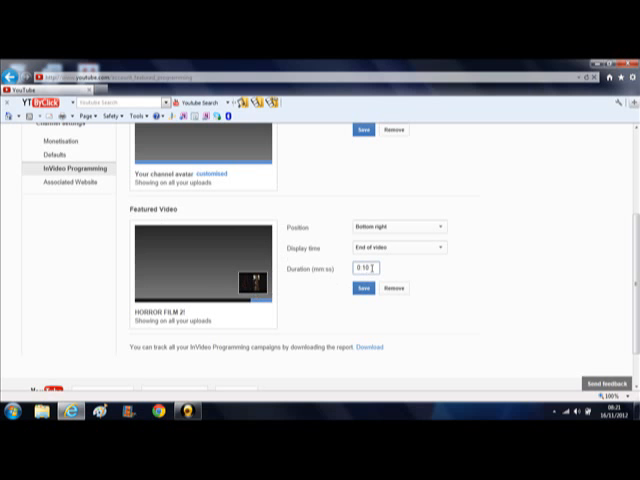
{"action": "left_click", "coordinate": [361, 289]}
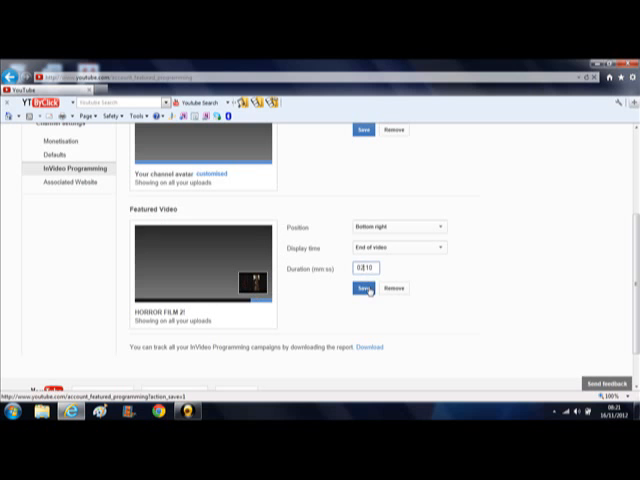
{"action": "type", "text": "02:10"}
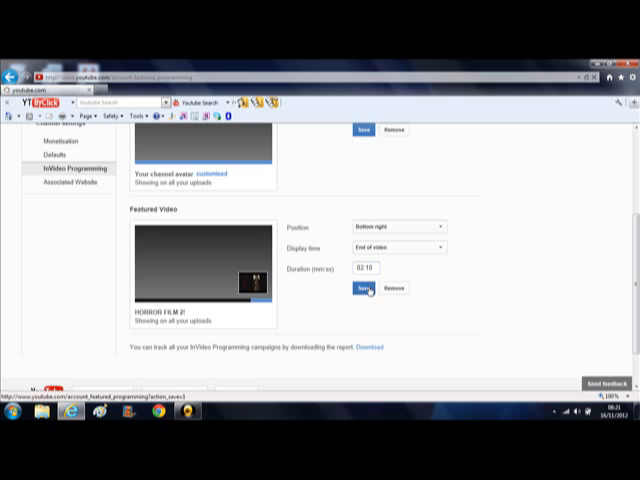
{"action": "left_click", "coordinate": [360, 288]}
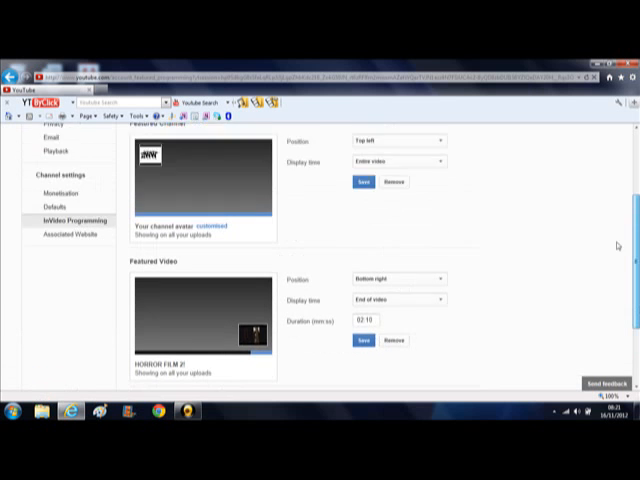
Step: Save the featured video settings again and confirm the 'Saved successfully' banner
{"action": "scroll", "scroll_direction": "down", "scroll_amount": 3}
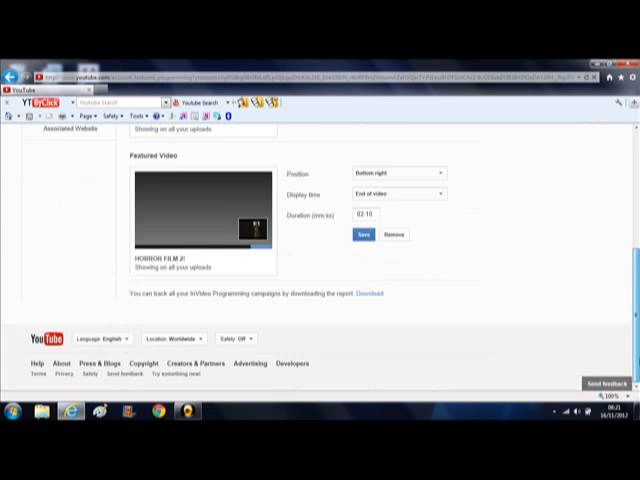
{"action": "left_click", "coordinate": [361, 234]}
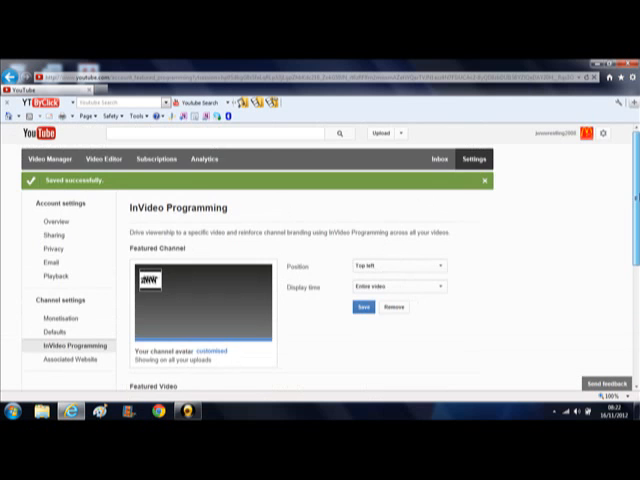
{"action": "scroll", "scroll_direction": "down", "scroll_amount": 3}
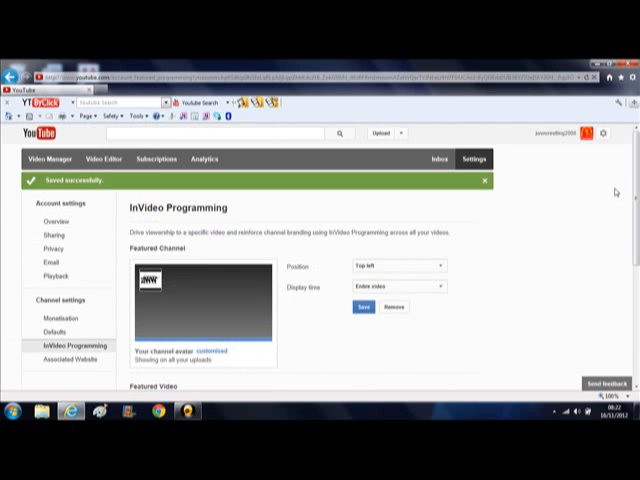
{"action": "mouse_move", "coordinate": [505, 240]}
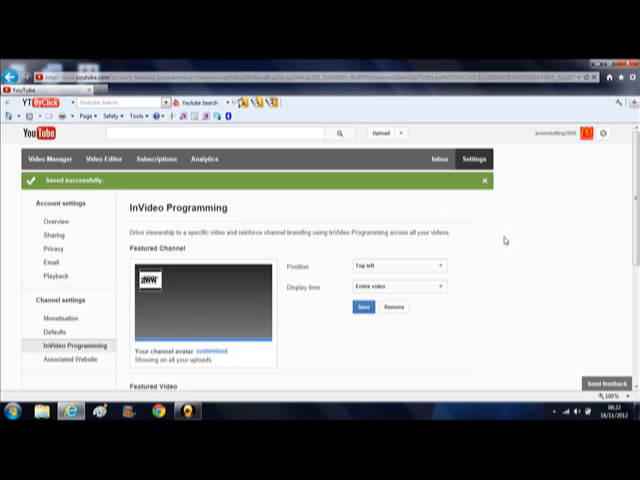